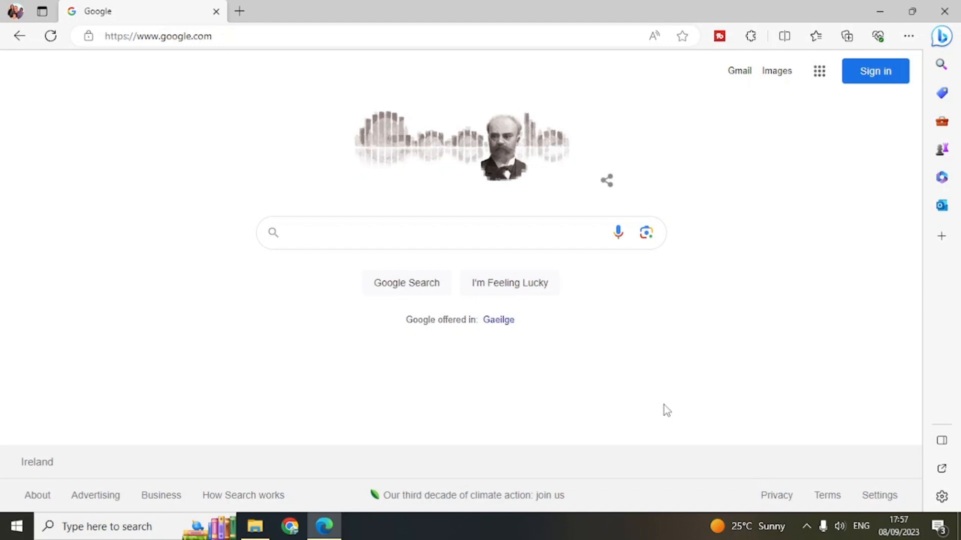
mouse_move(311, 272)
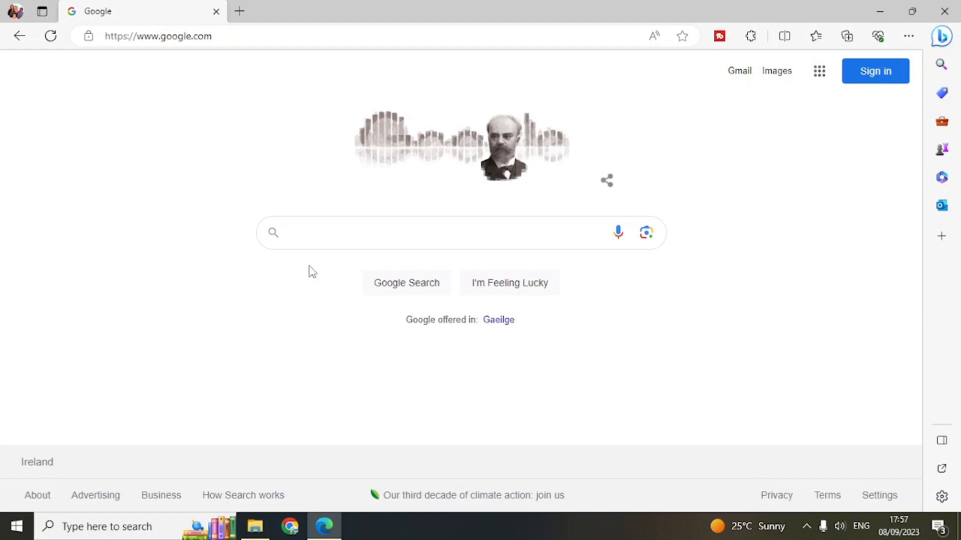
mouse_move(794, 383)
type("p")
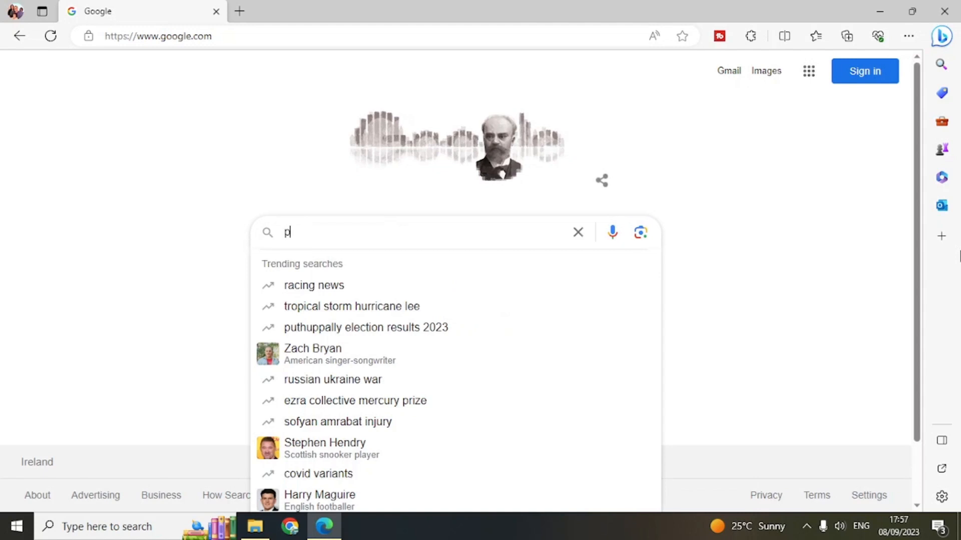
Step: Search Google for 'python download', bringing up the Python.org downloads result
type("ython")
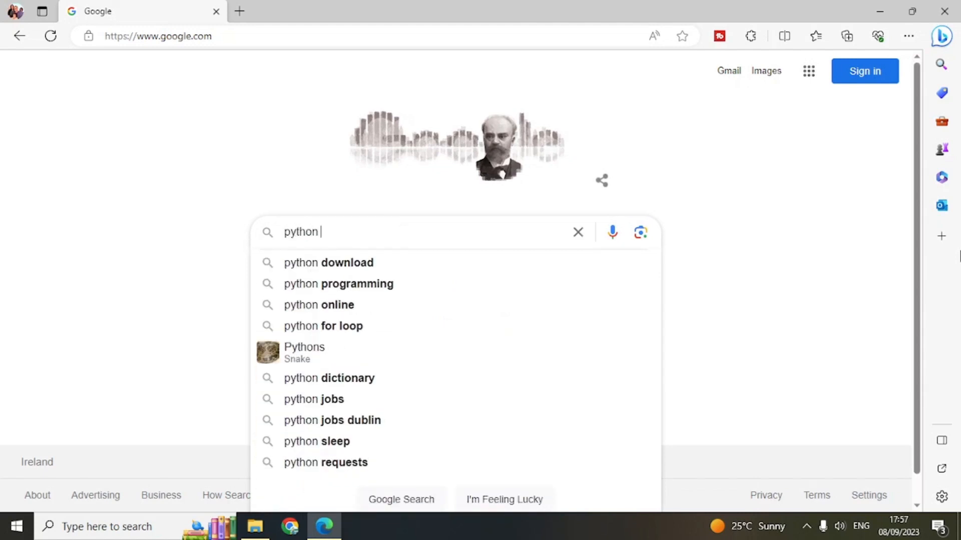
left_click(328, 262)
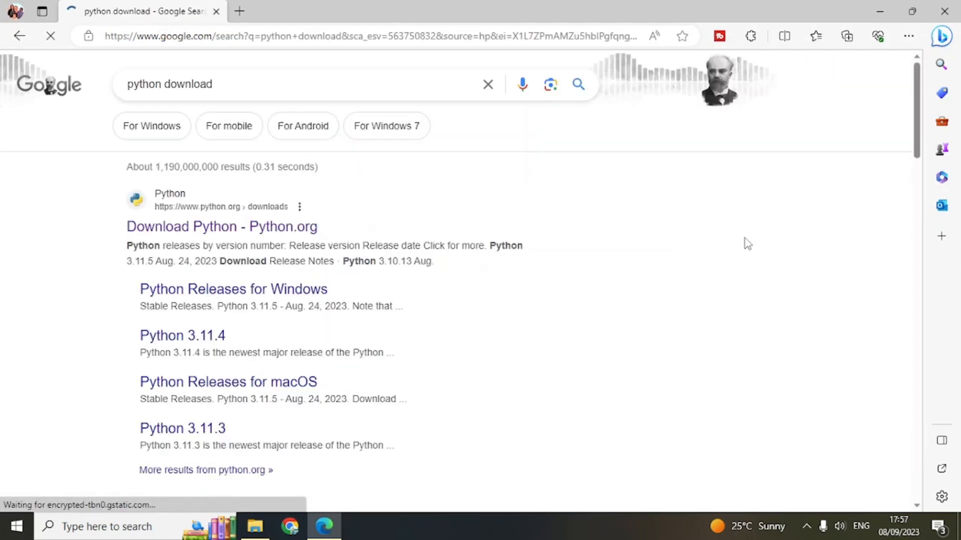
scroll("down", 3)
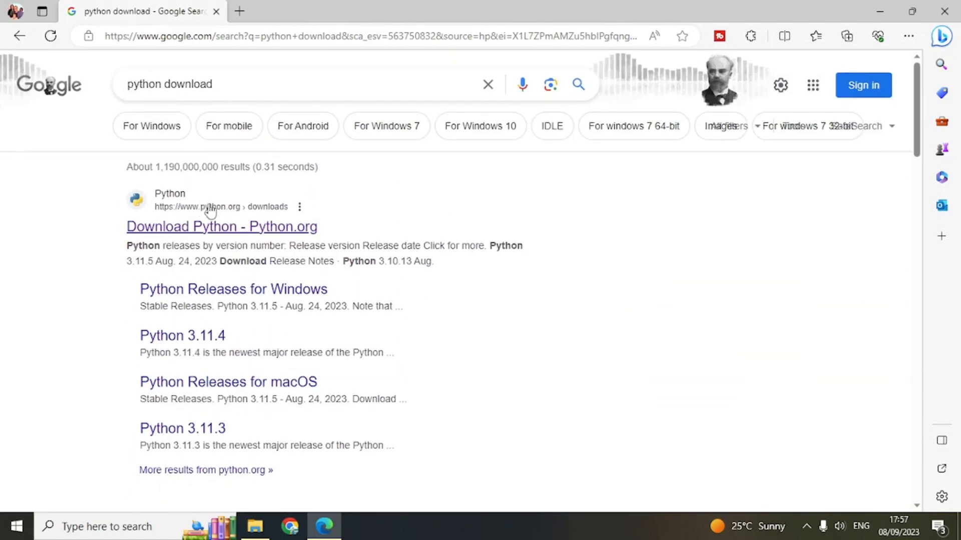
Step: Open the Python.org downloads page in a new tab and download the Python 3.11.5 Windows installer
right_click(221, 226)
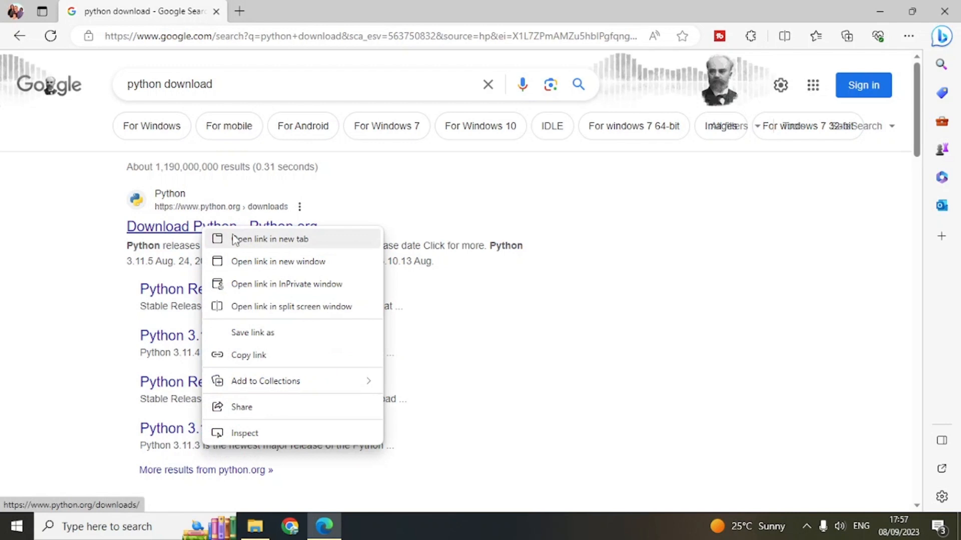
left_click(270, 239)
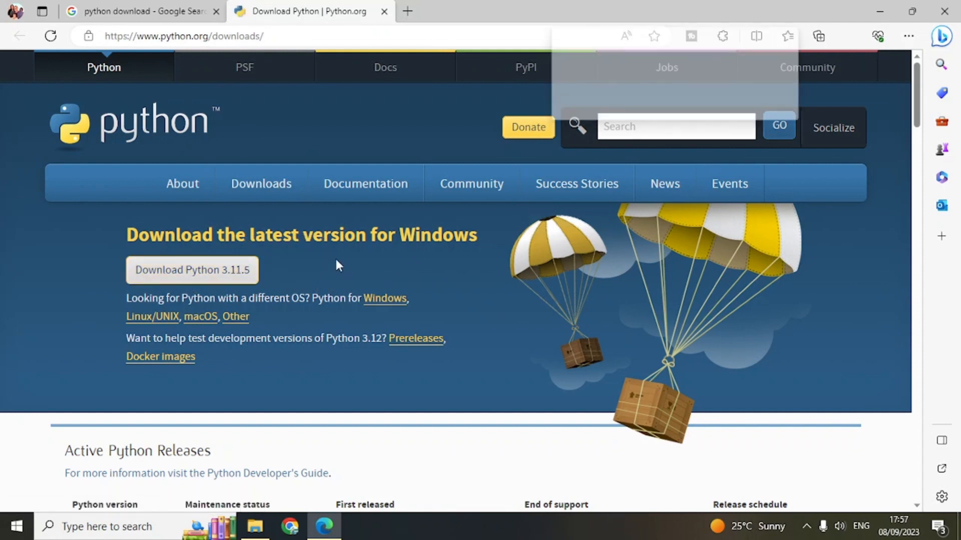
left_click(847, 36)
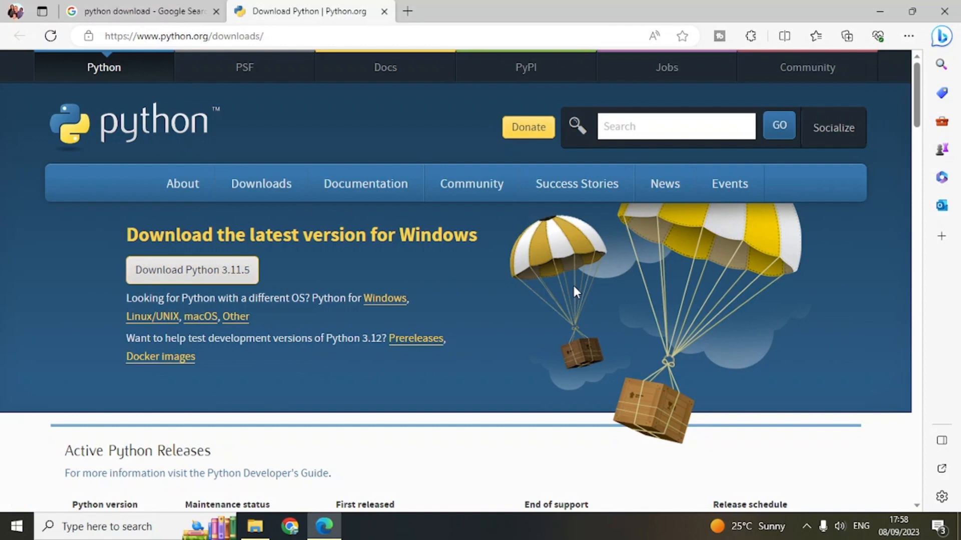
mouse_move(730, 184)
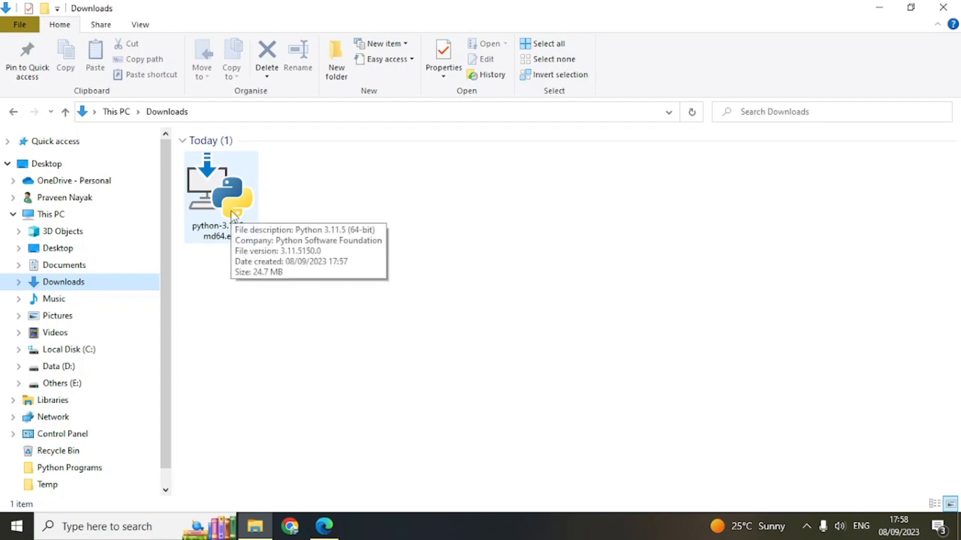
Step: Launch python-3.11.5-amd64.exe from the Downloads folder
right_click(220, 190)
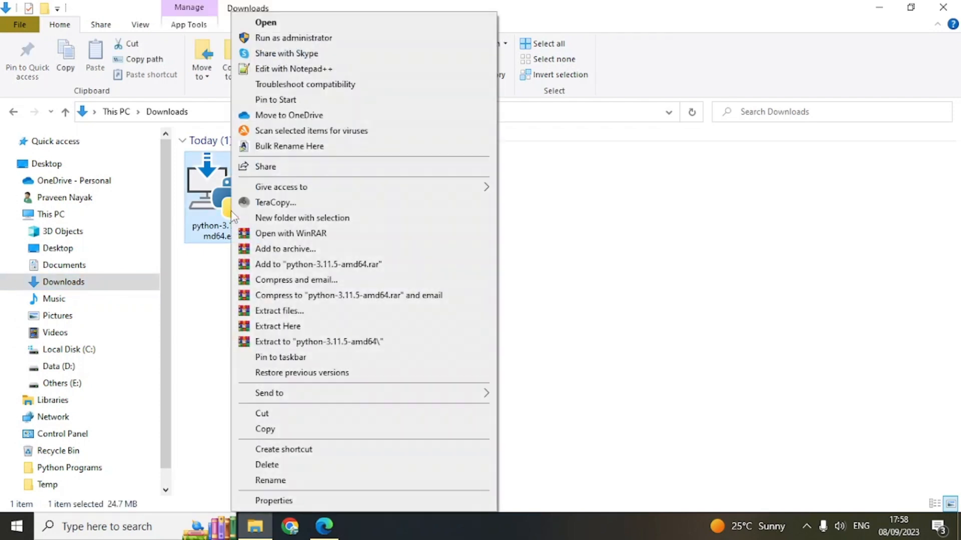
left_click(469, 286)
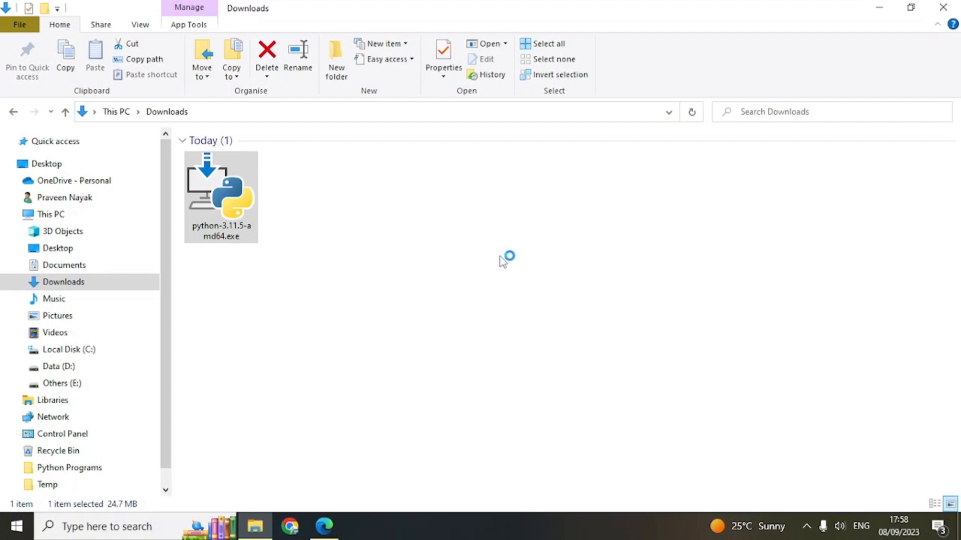
double_click(220, 184)
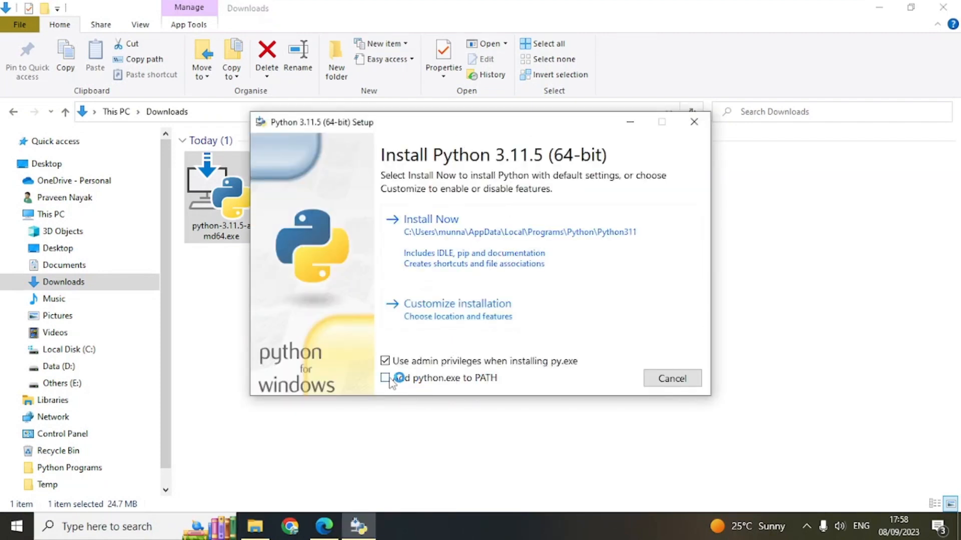
Step: Install Python 3.11 for all users via a customized install with python.exe added to PATH
left_click(386, 378)
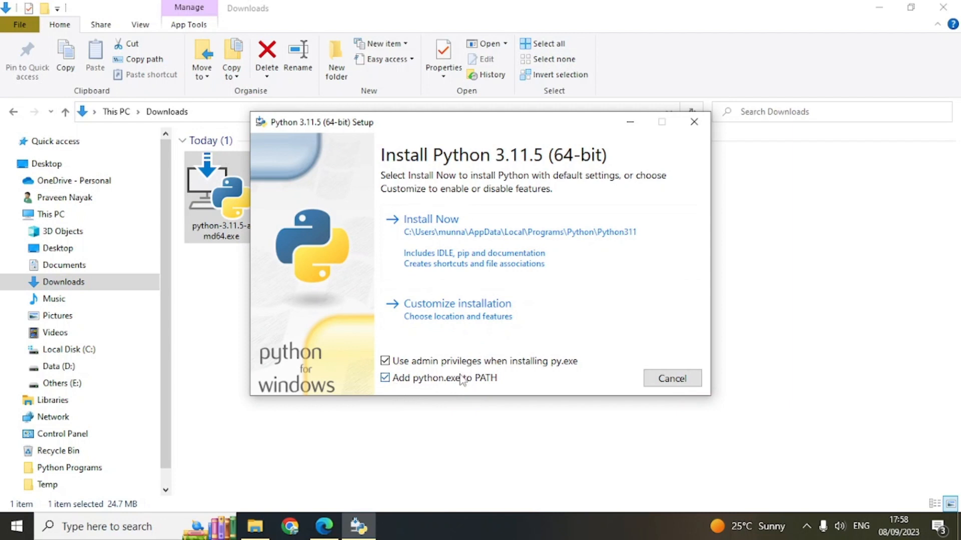
mouse_move(491, 387)
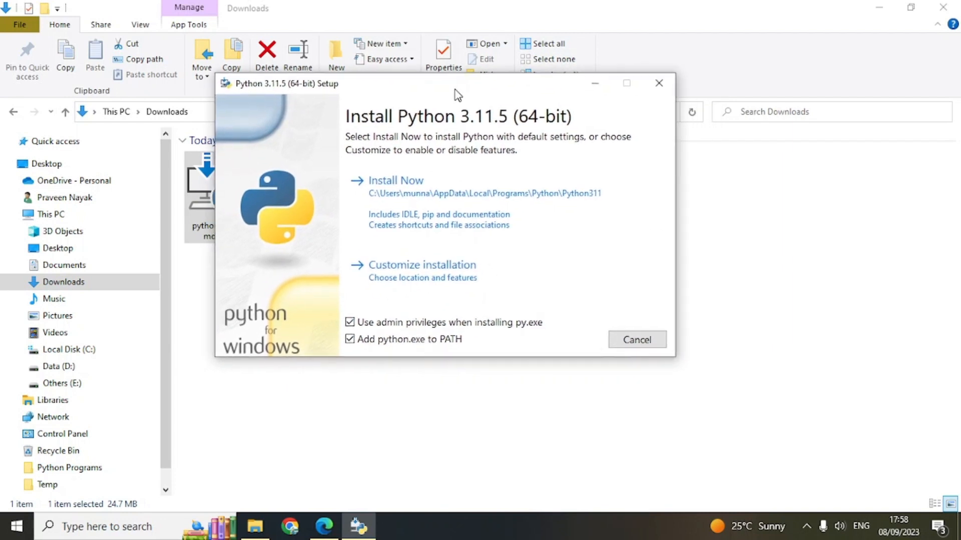
mouse_move(449, 341)
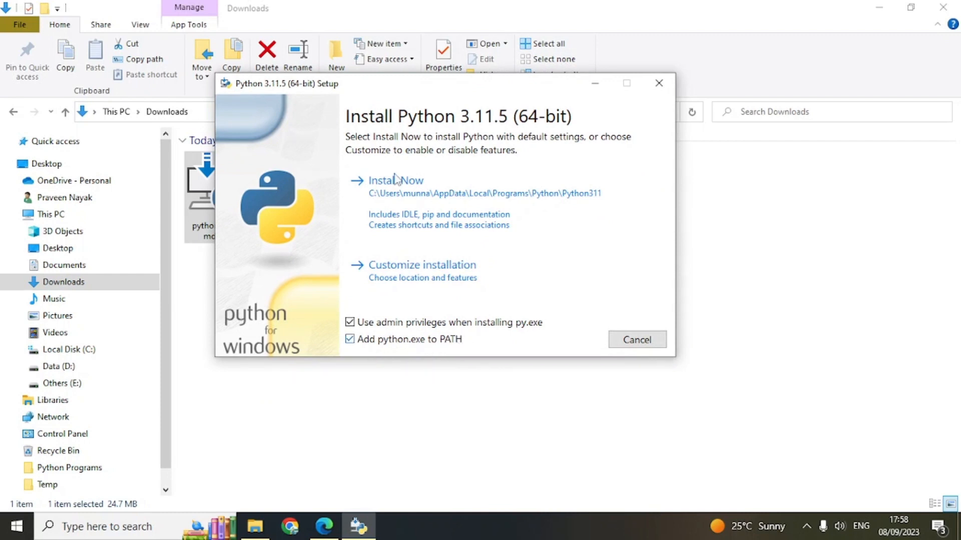
left_click(421, 265)
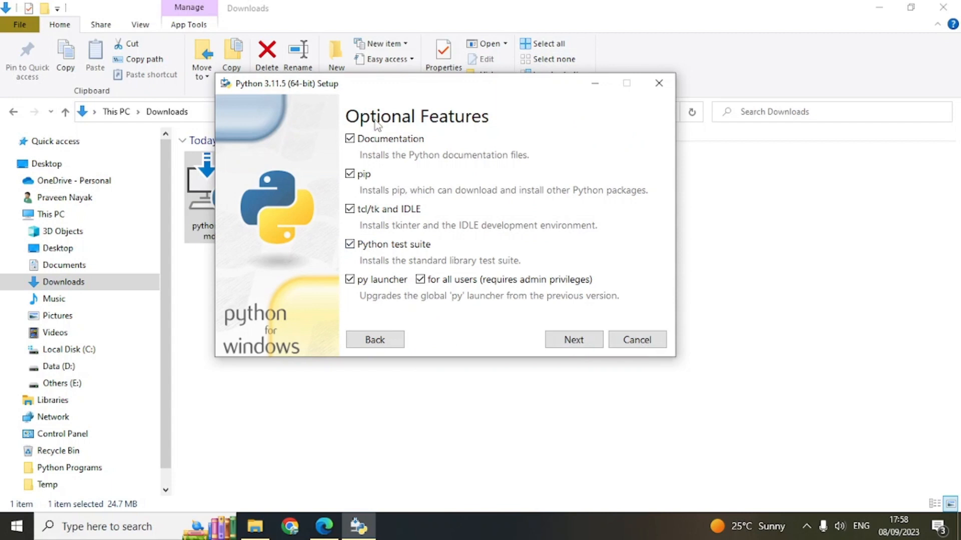
mouse_move(517, 301)
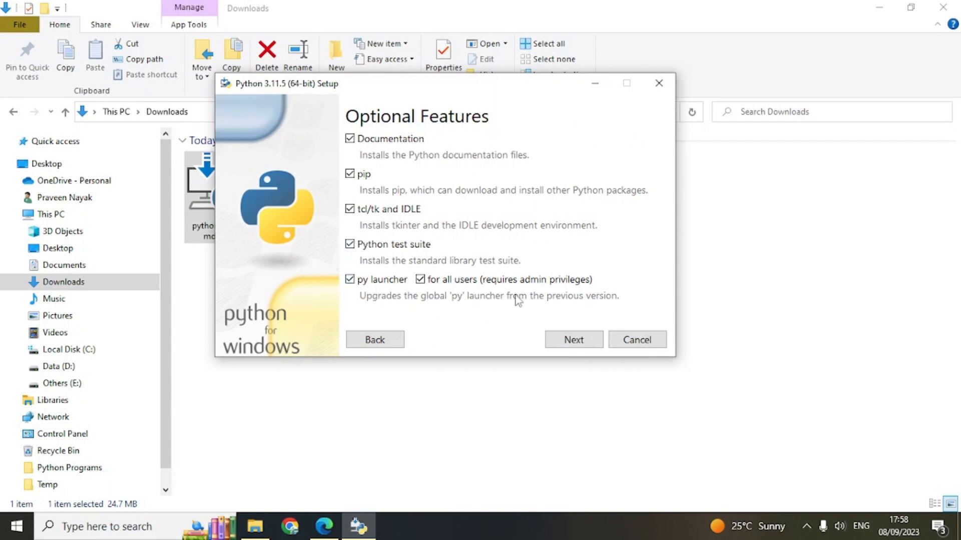
left_click(573, 339)
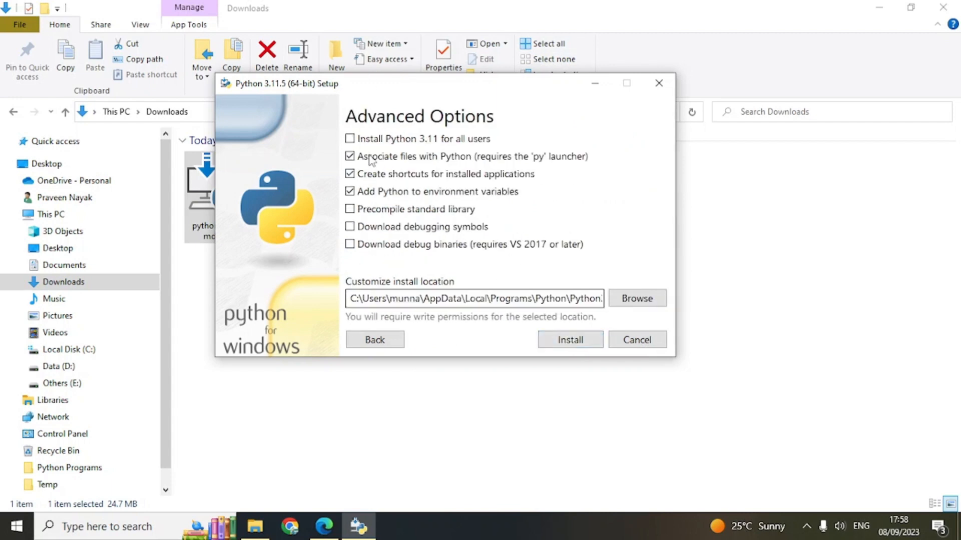
left_click(350, 138)
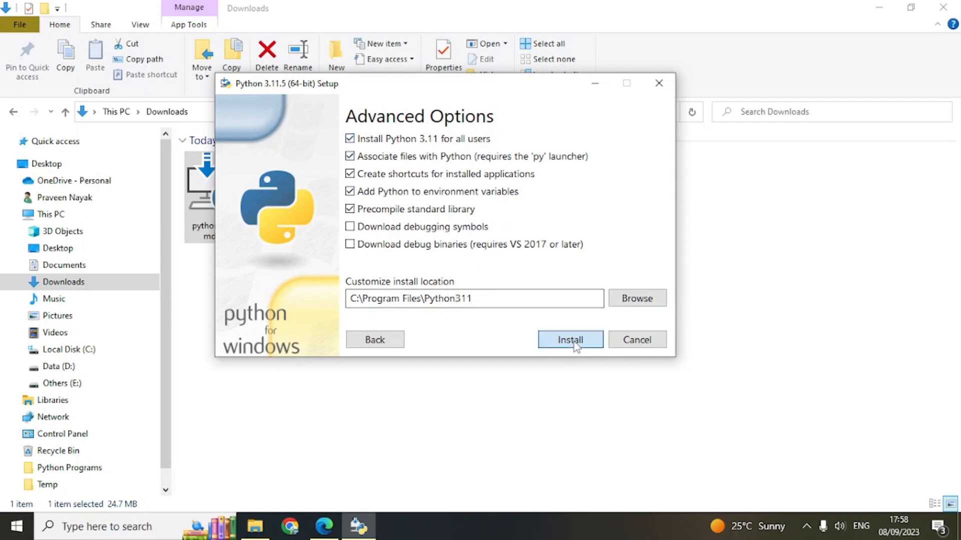
left_click(569, 341)
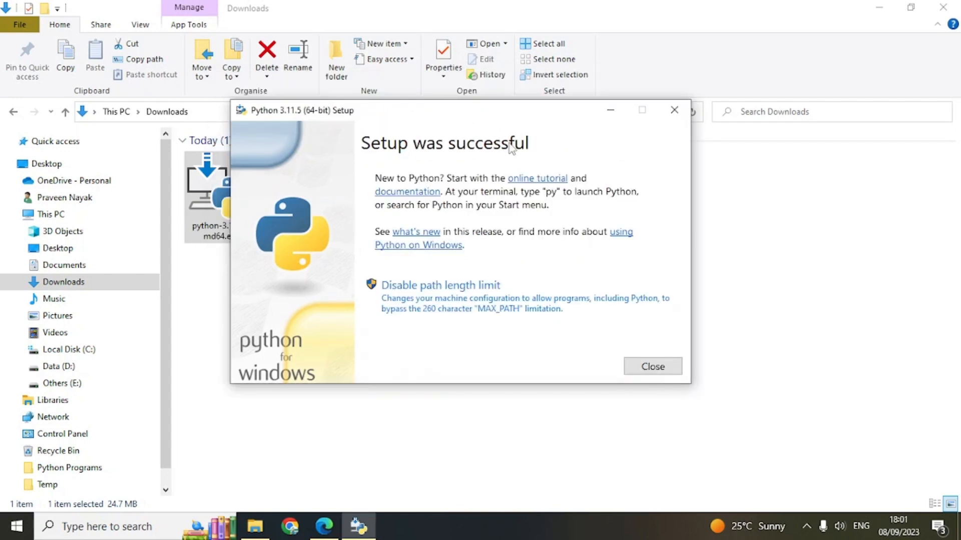
mouse_move(503, 103)
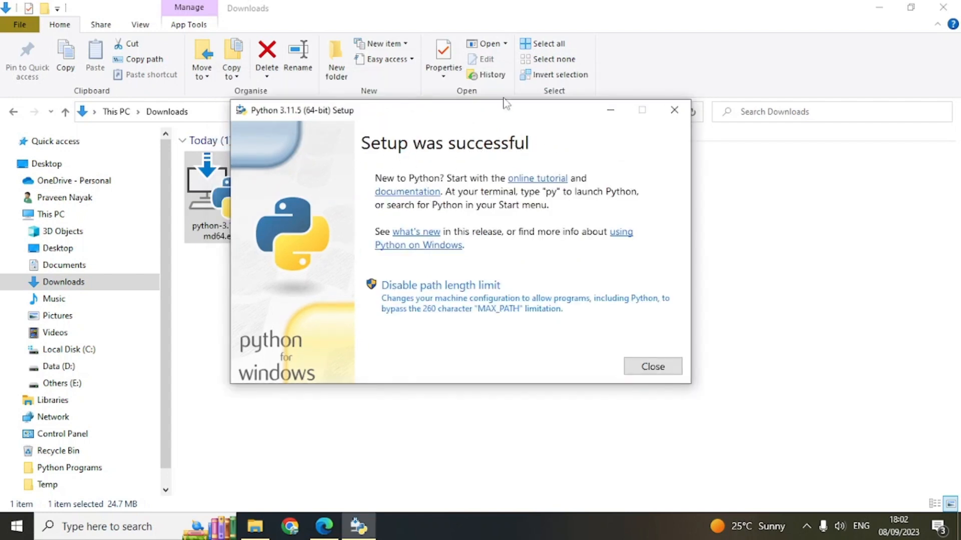
Step: Disable the Windows path length limit and close the finished installer
left_click(440, 285)
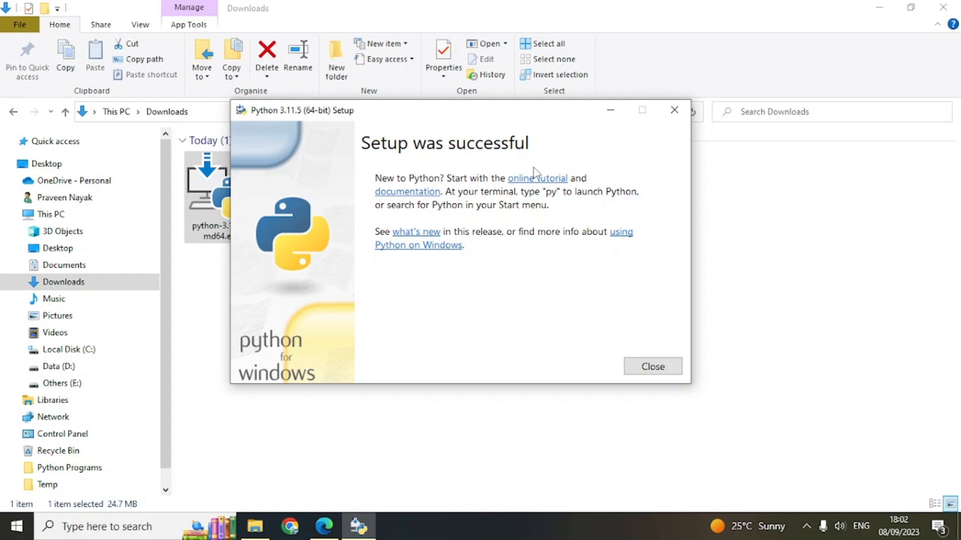
mouse_move(517, 317)
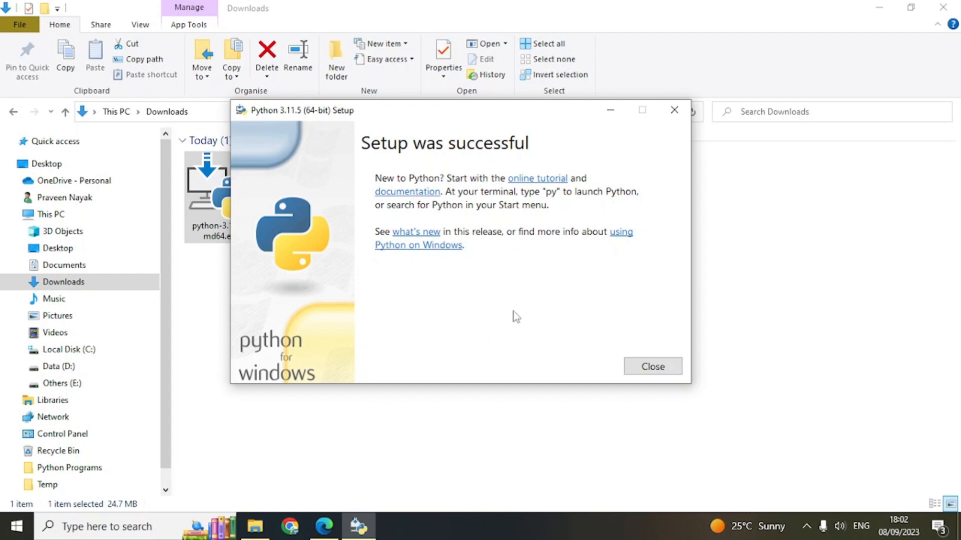
mouse_move(599, 315)
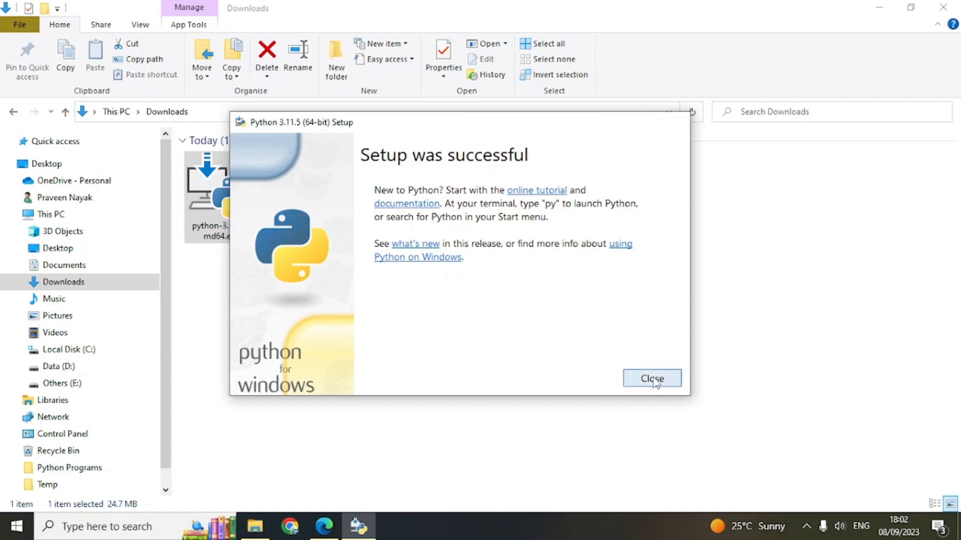
left_click(652, 378)
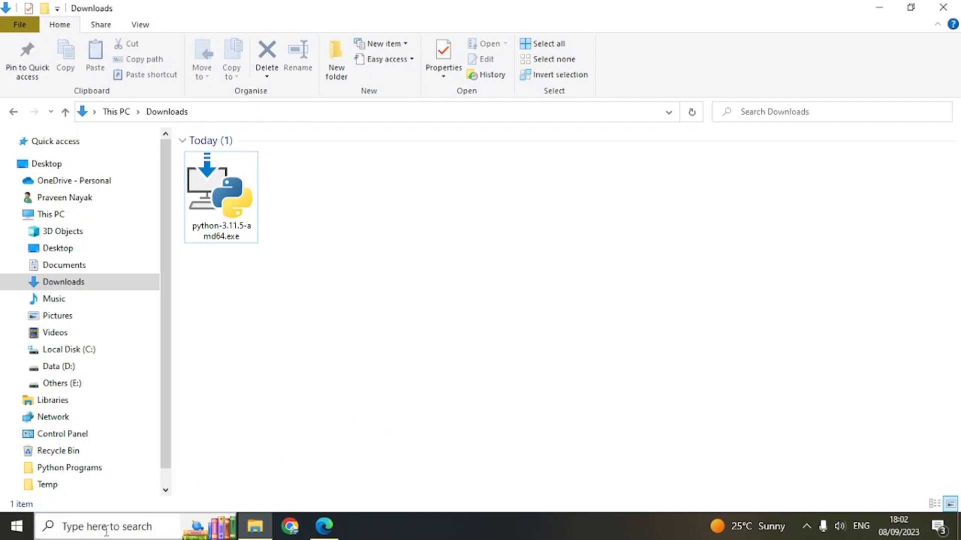
Step: Open Command Prompt and run python --version to confirm Python 3.11.5, then start py
type("cmd")
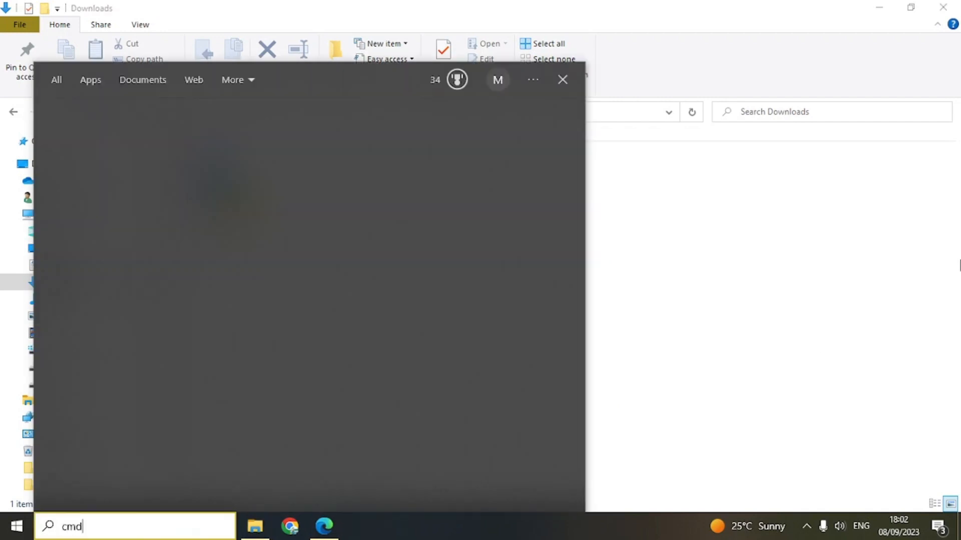
key("Enter")
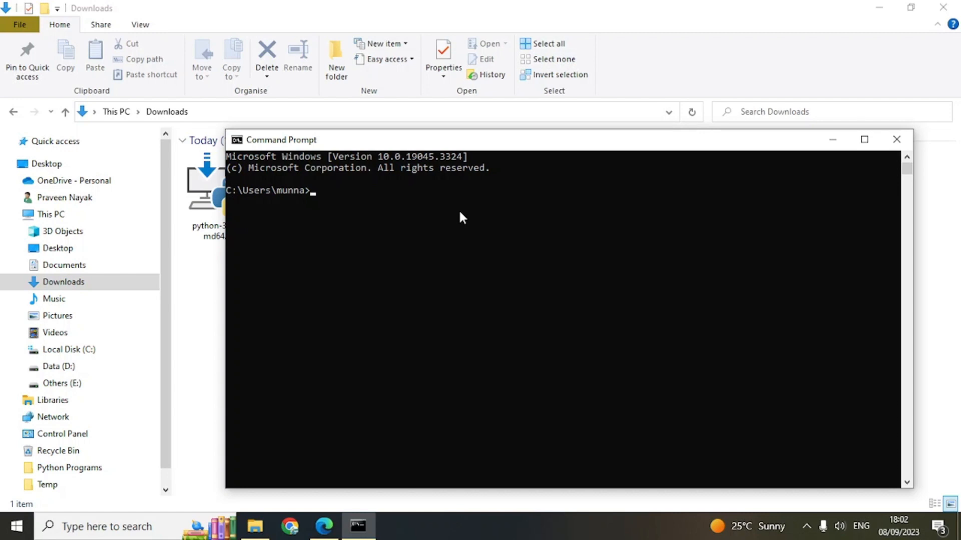
type("pyth")
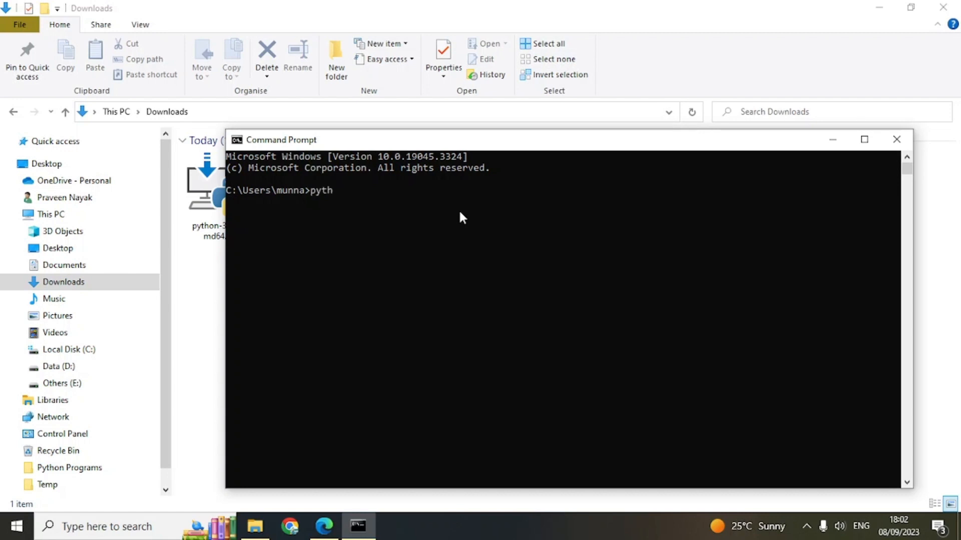
type("on --ver")
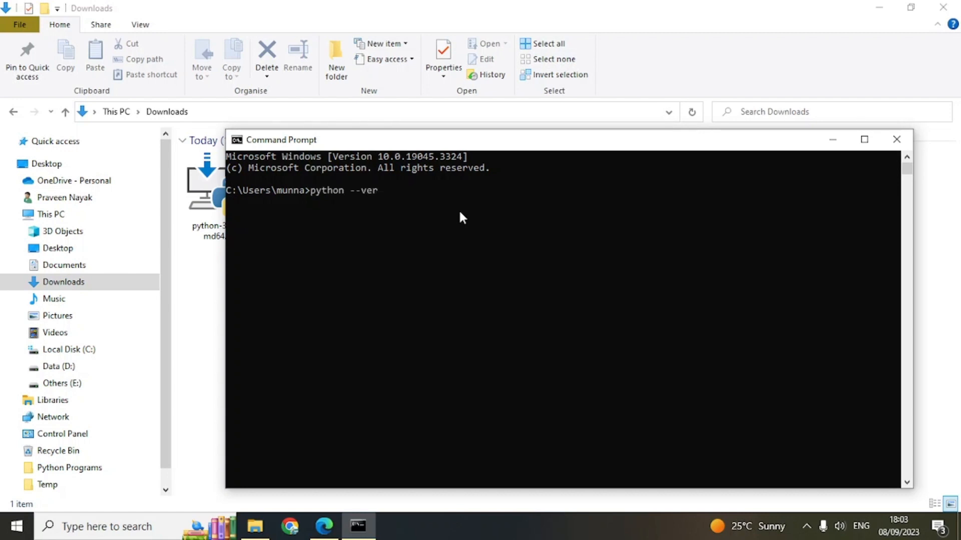
type("sion")
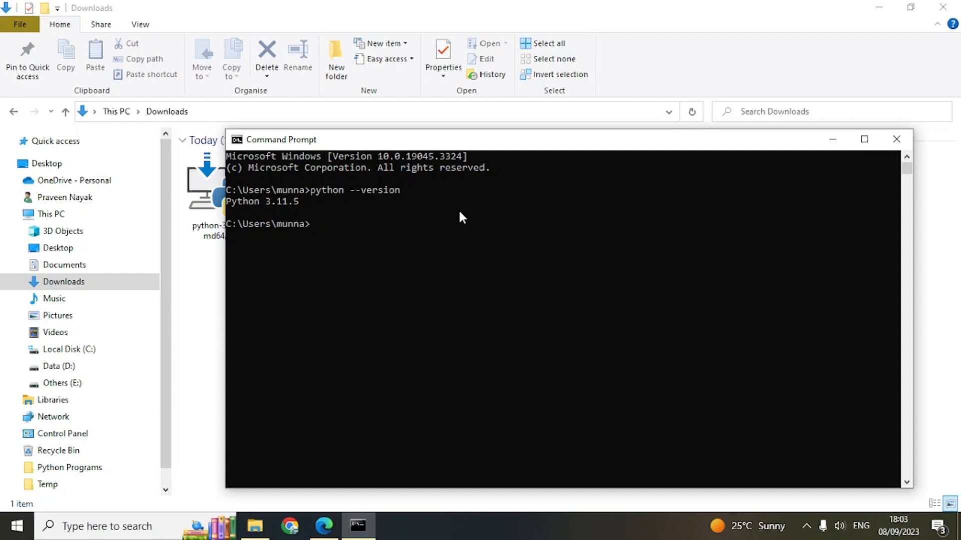
type("p")
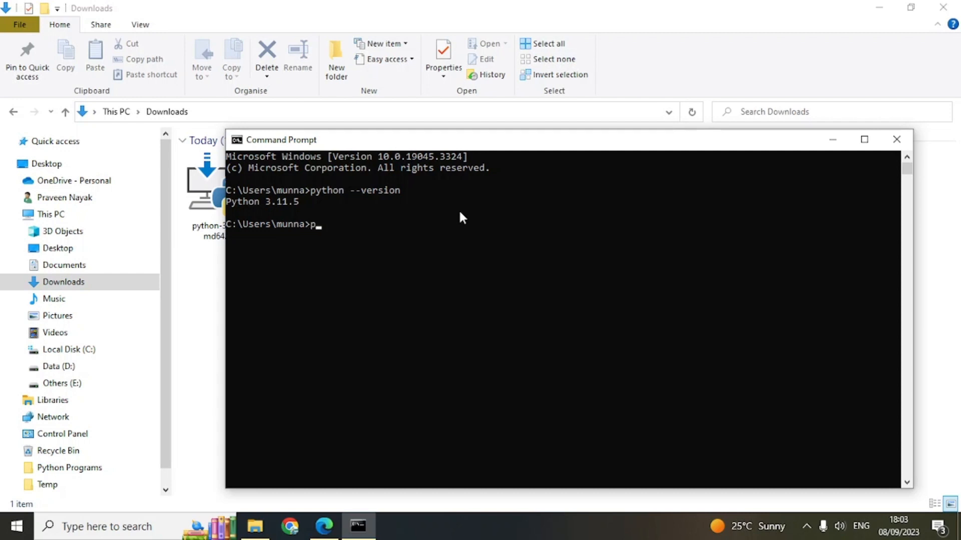
type("y")
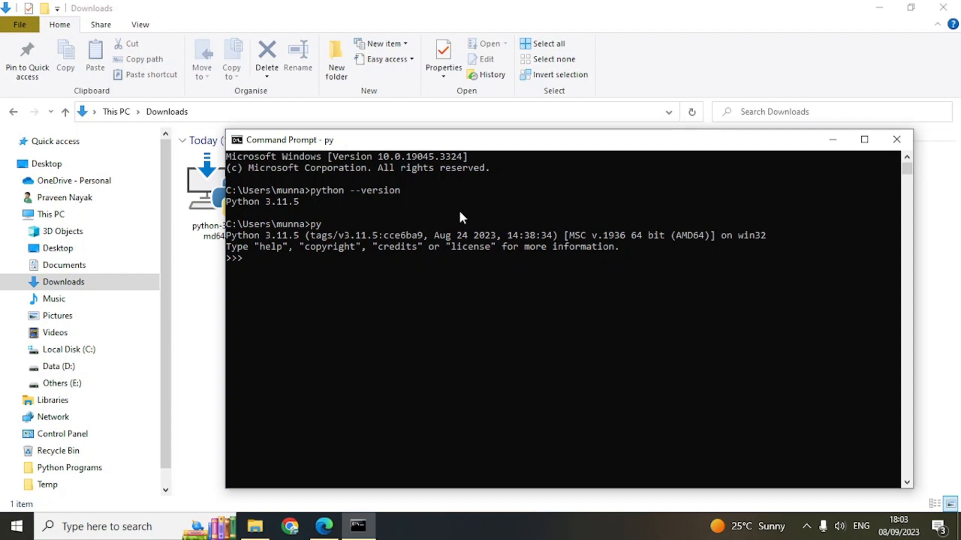
Step: Run print("Hello universe") in the interpreter and begin opening the IDLE shell
type("print")
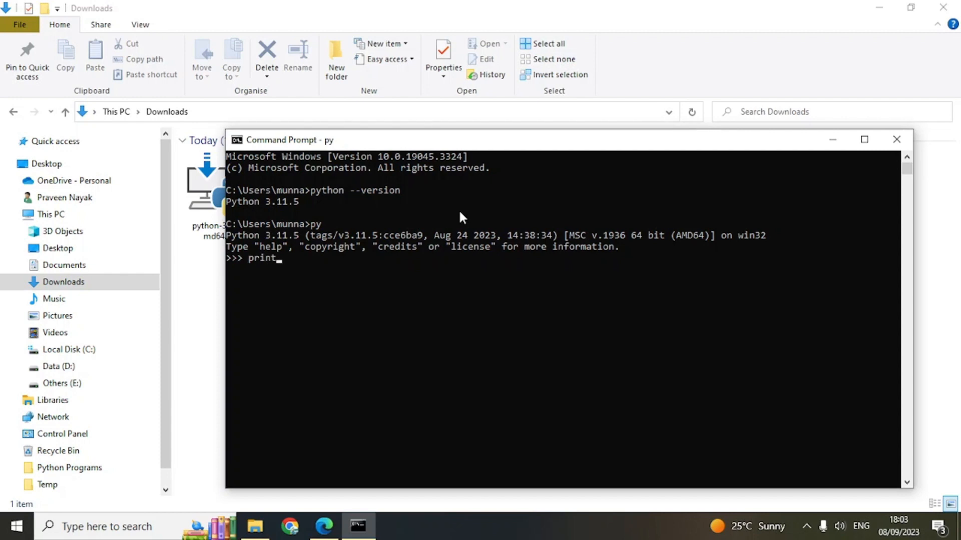
type("(\"")
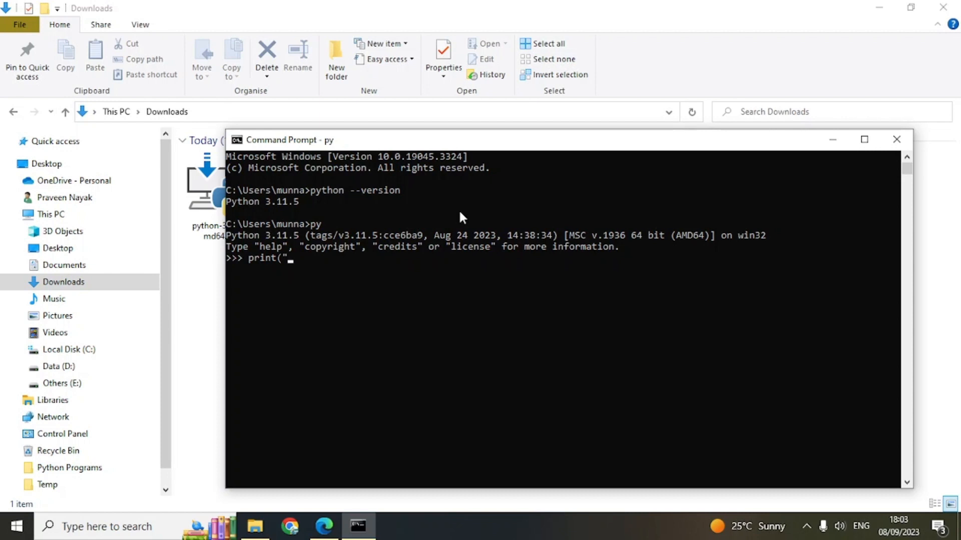
type("Hello un")
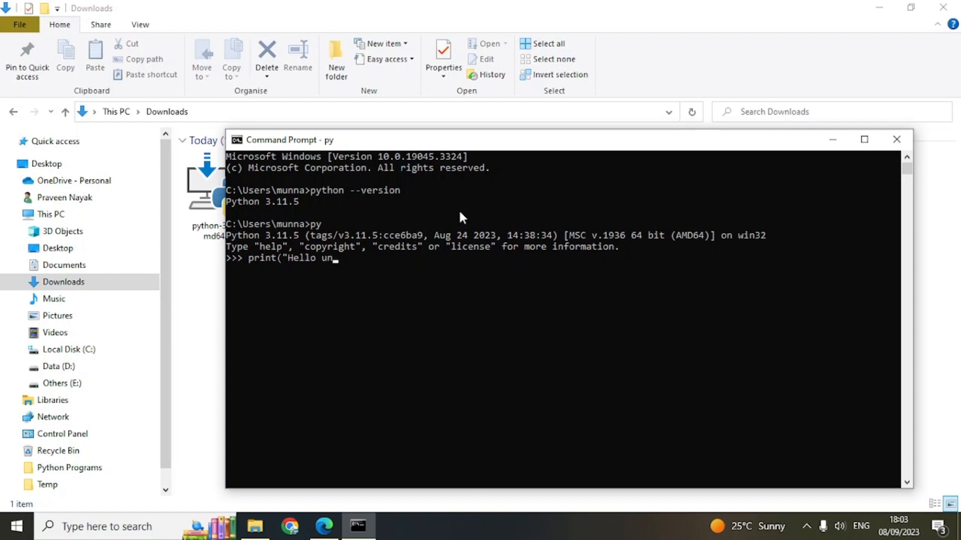
type("iver")
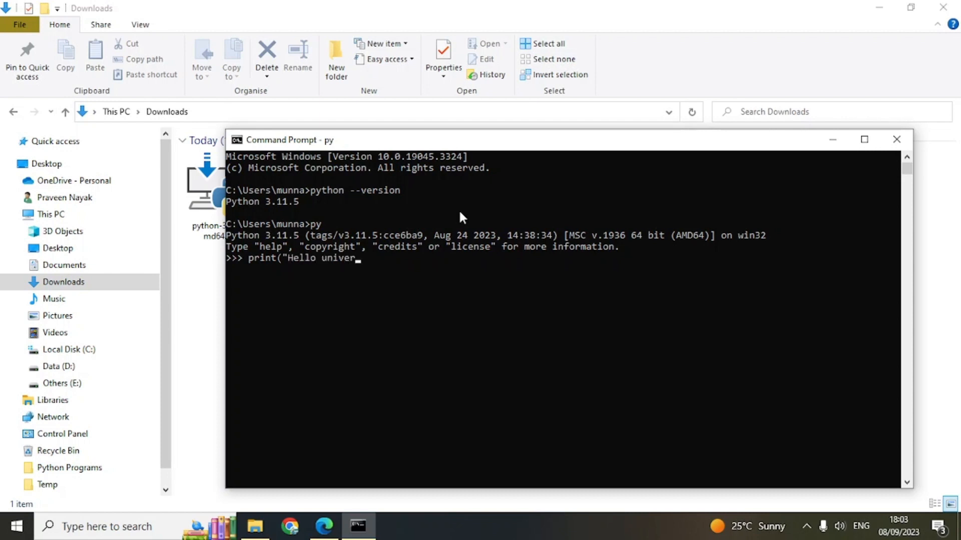
type("se\")")
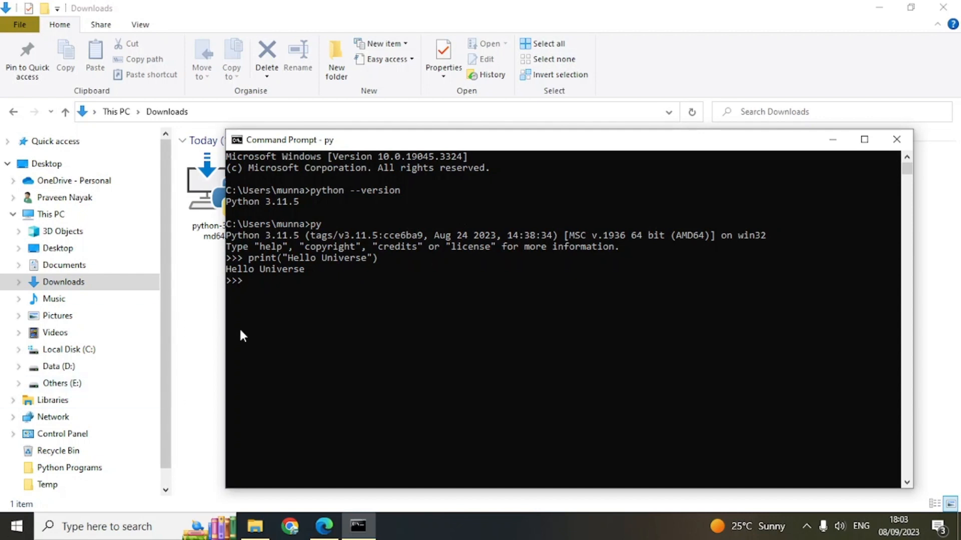
mouse_move(291, 274)
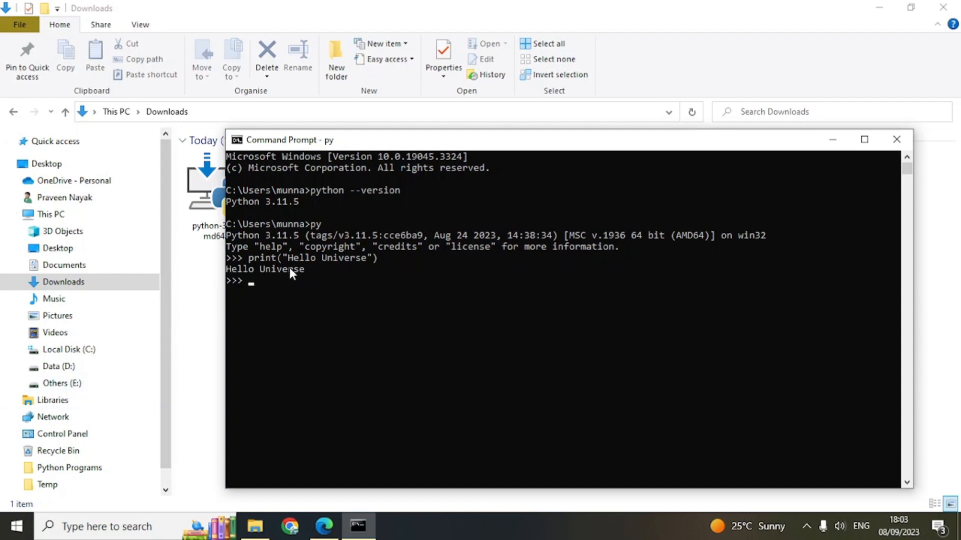
mouse_move(305, 247)
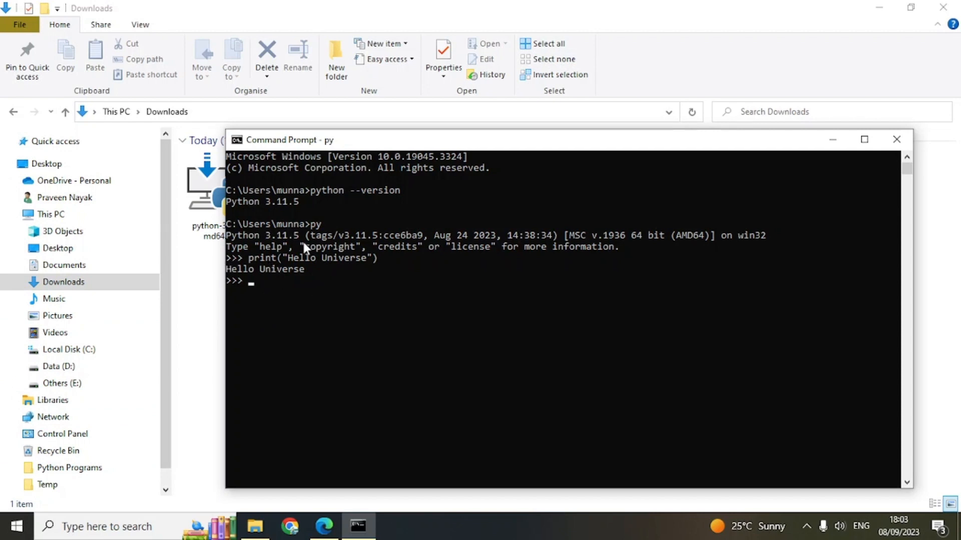
mouse_move(534, 145)
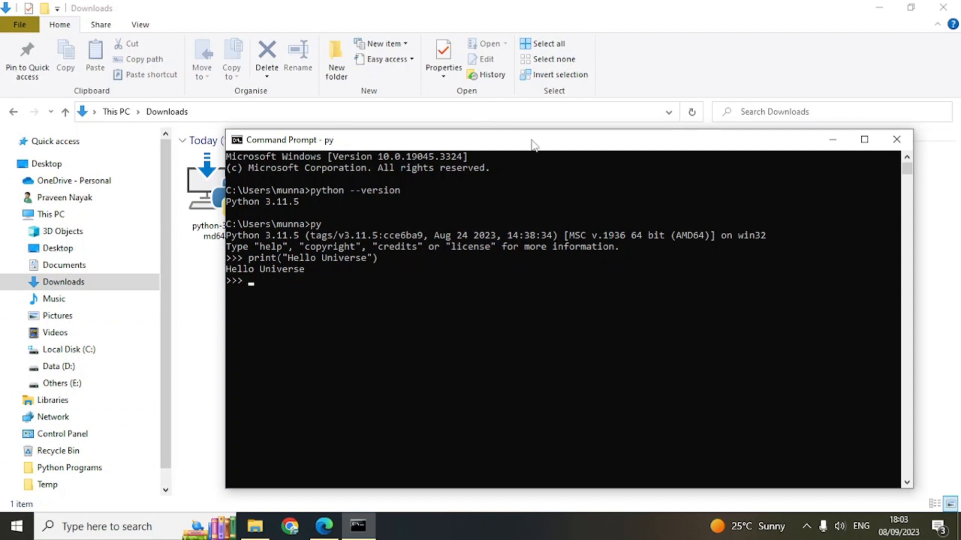
left_click_drag(533, 140, 245, 126)
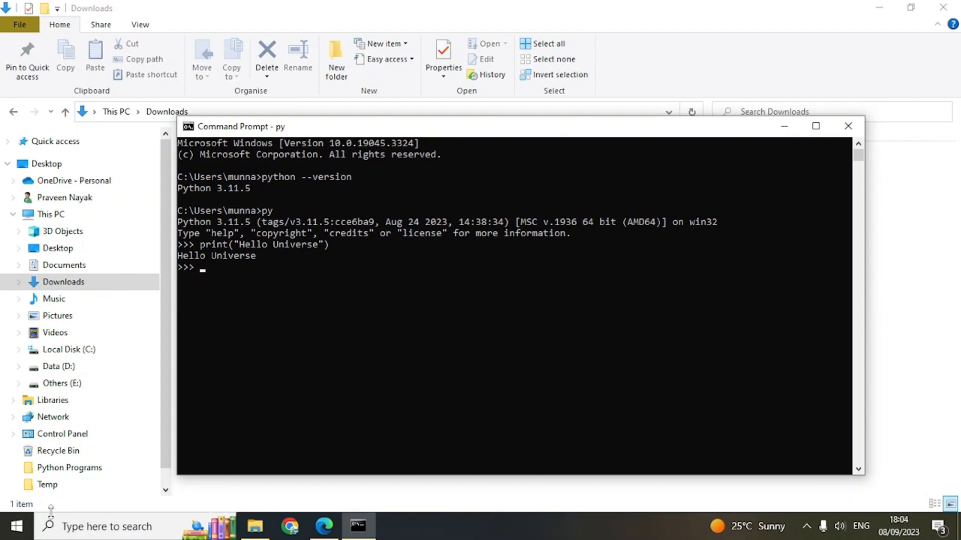
left_click(107, 526)
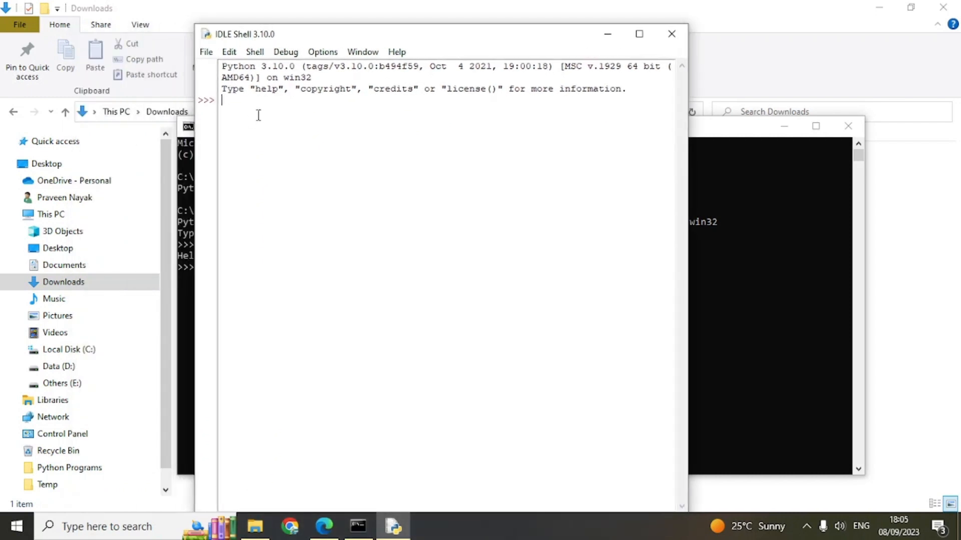
mouse_move(297, 117)
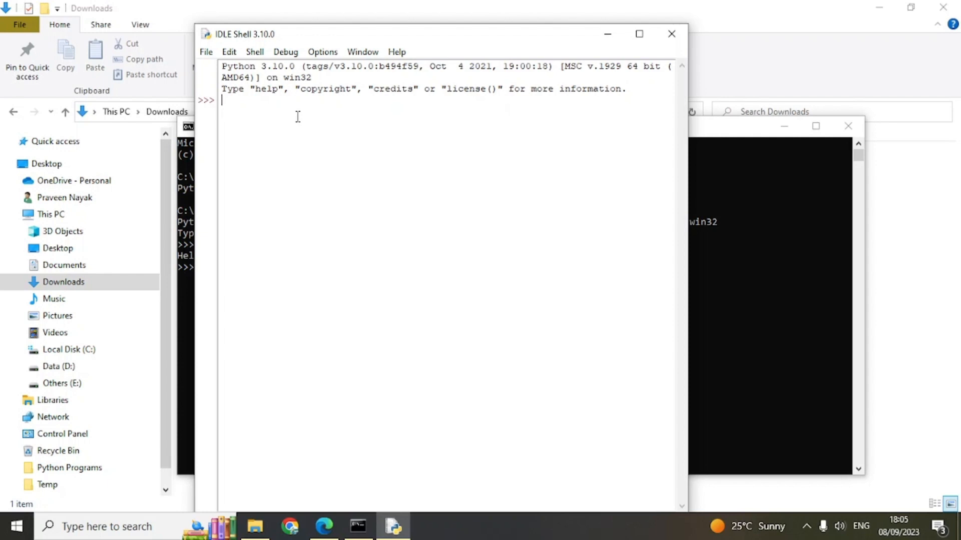
Step: Run print("Hello world") in the IDLE Shell
type("print")
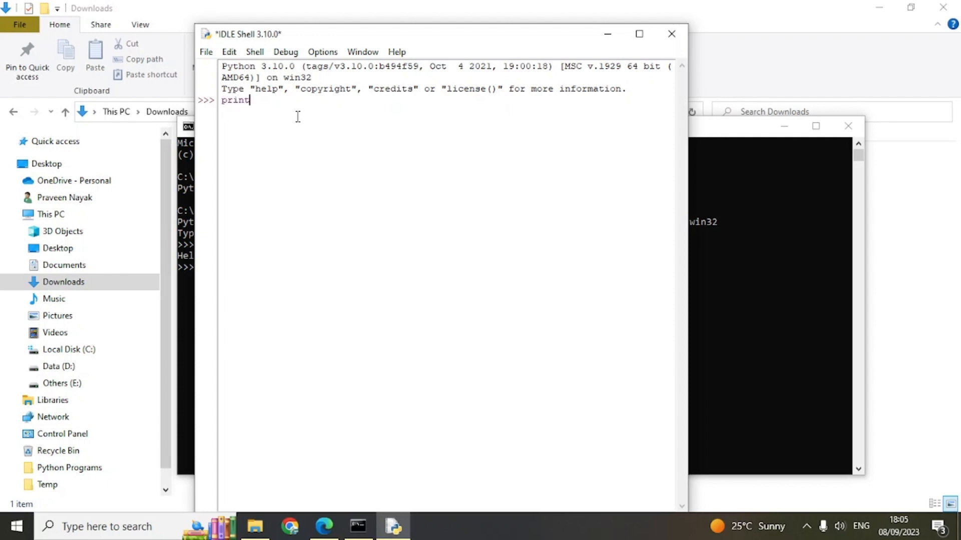
type("(")
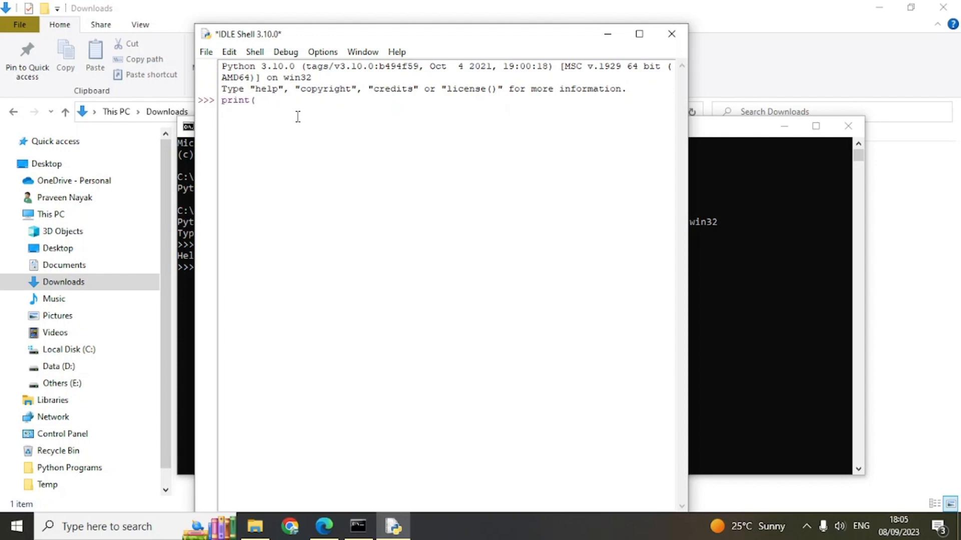
type("\"He")
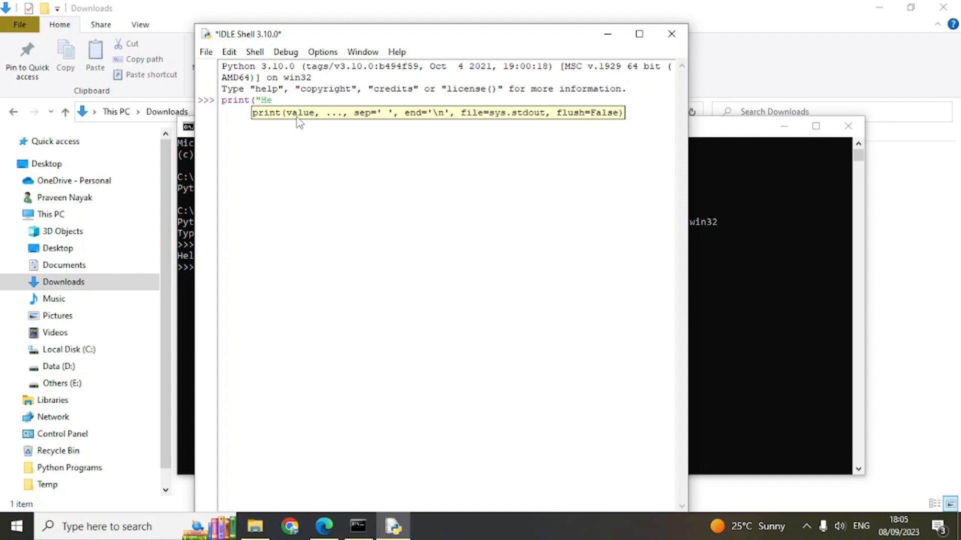
type("llo world")
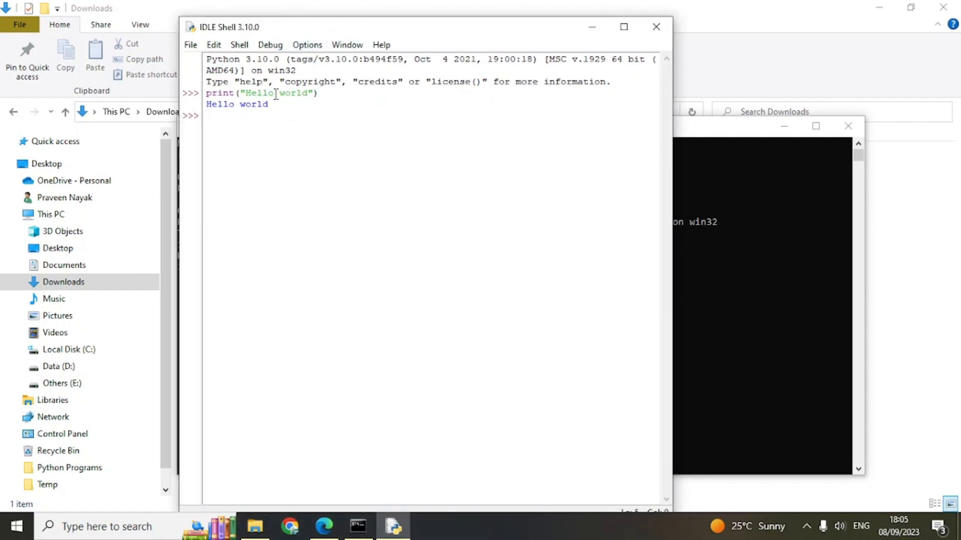
left_click(190, 44)
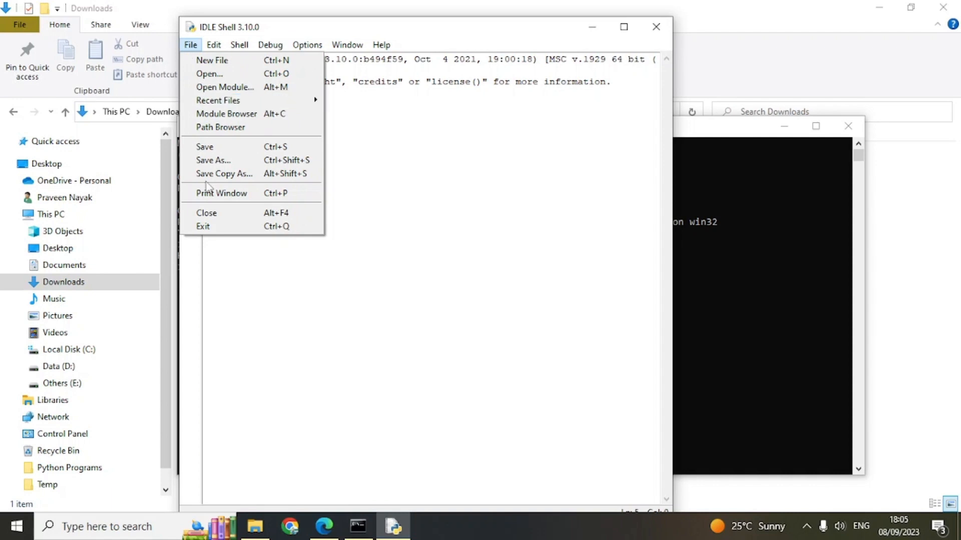
Step: Save the shell session as Youtube Example.py in the Python Programs folder
left_click(213, 160)
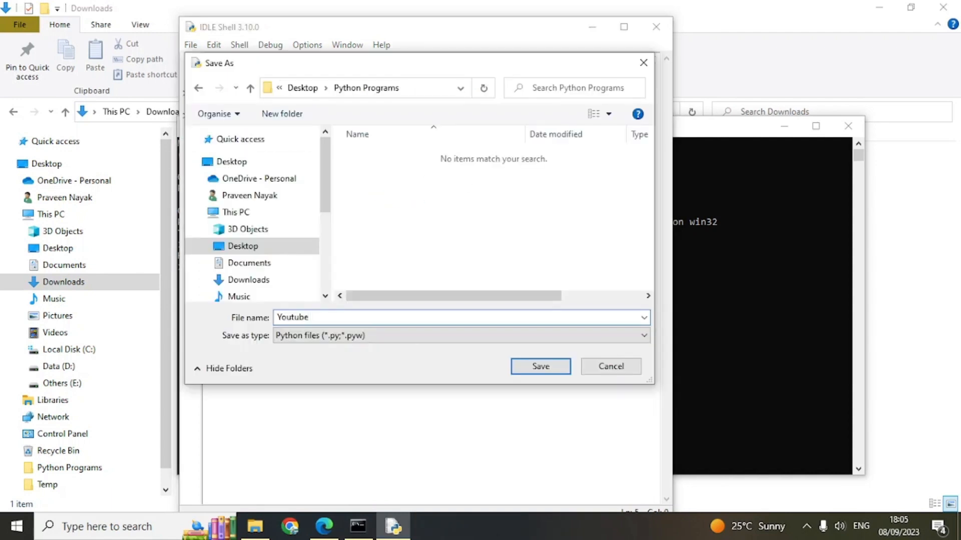
type("Example")
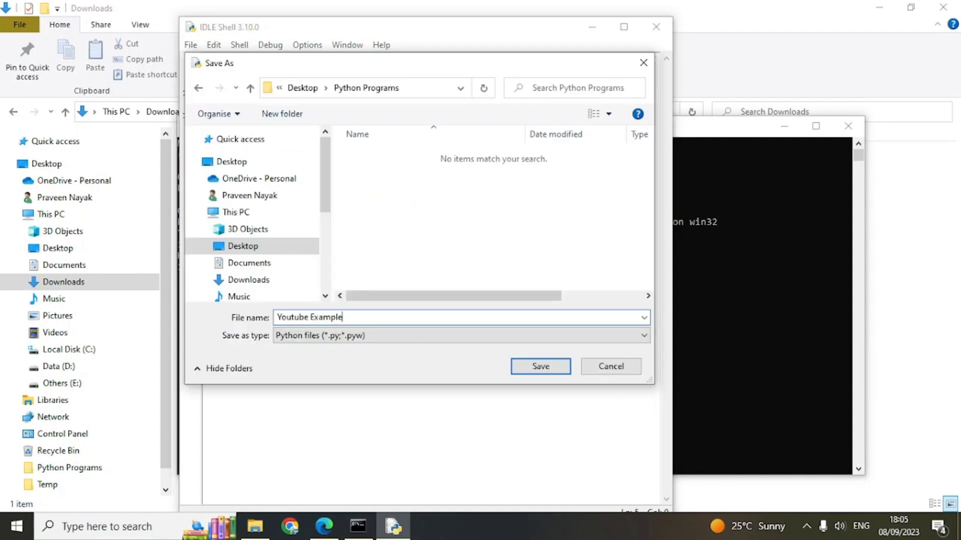
left_click(539, 367)
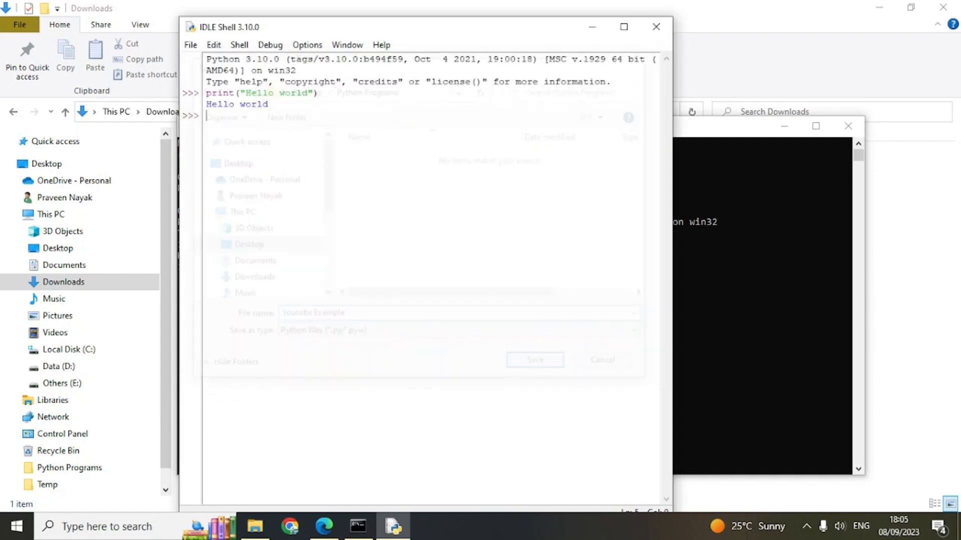
left_click(533, 359)
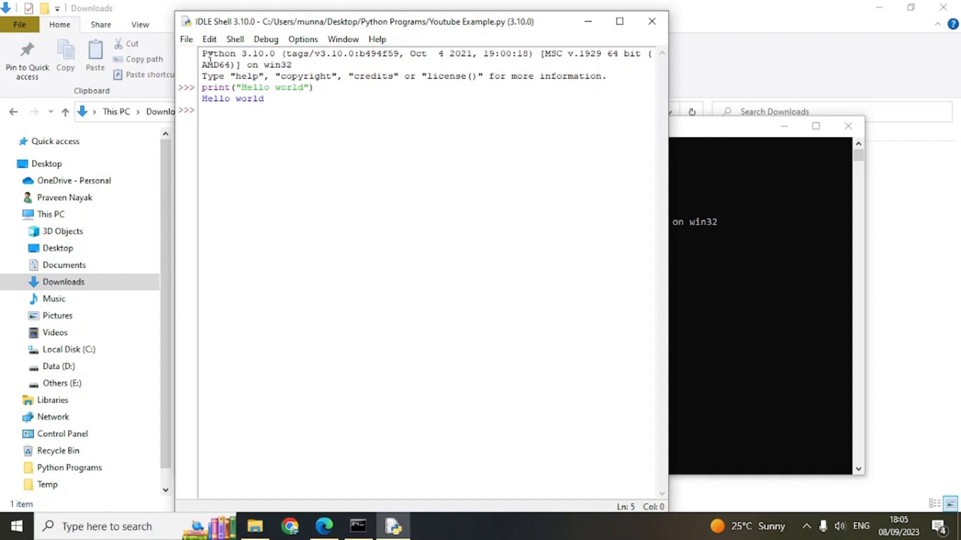
left_click(186, 39)
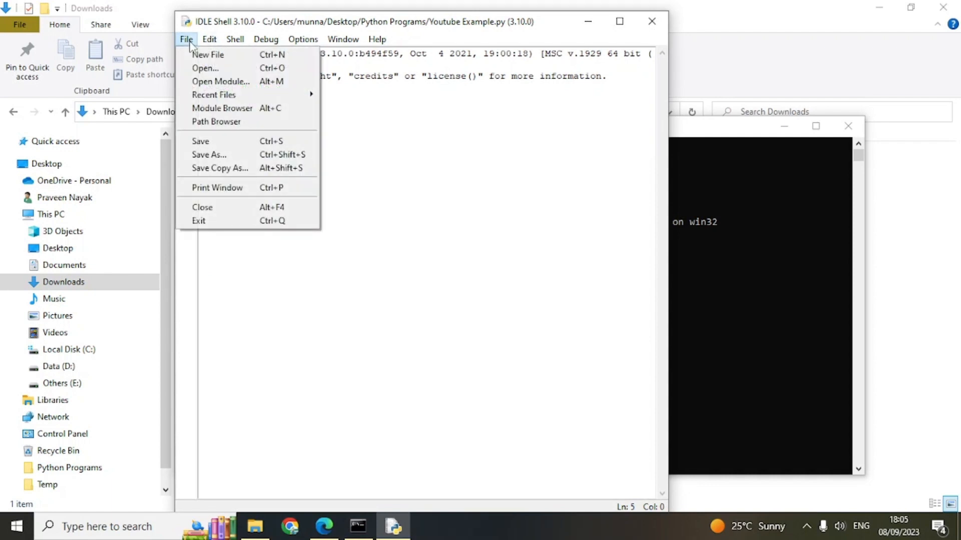
mouse_move(205, 68)
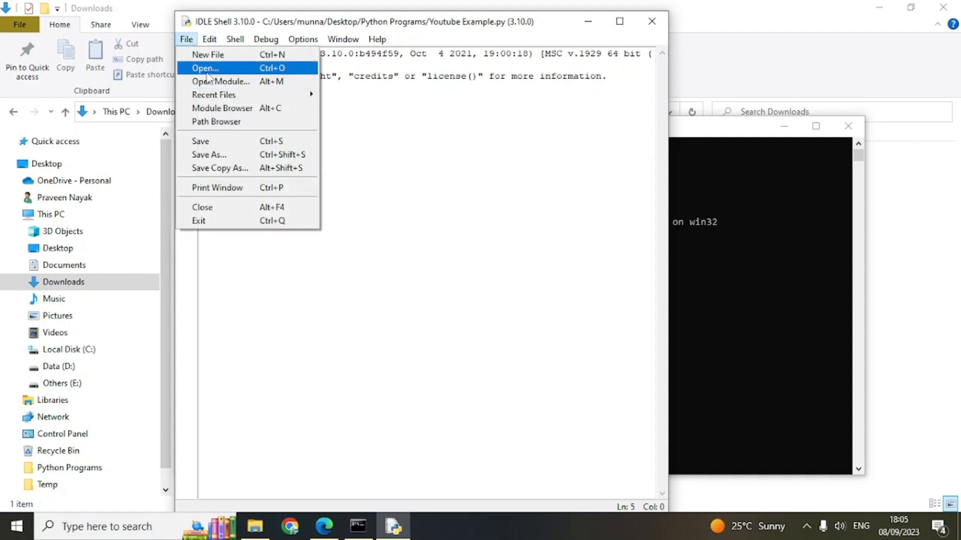
Step: Bring up the Open dialog showing Youtube Example.py in Python Programs
left_click(204, 68)
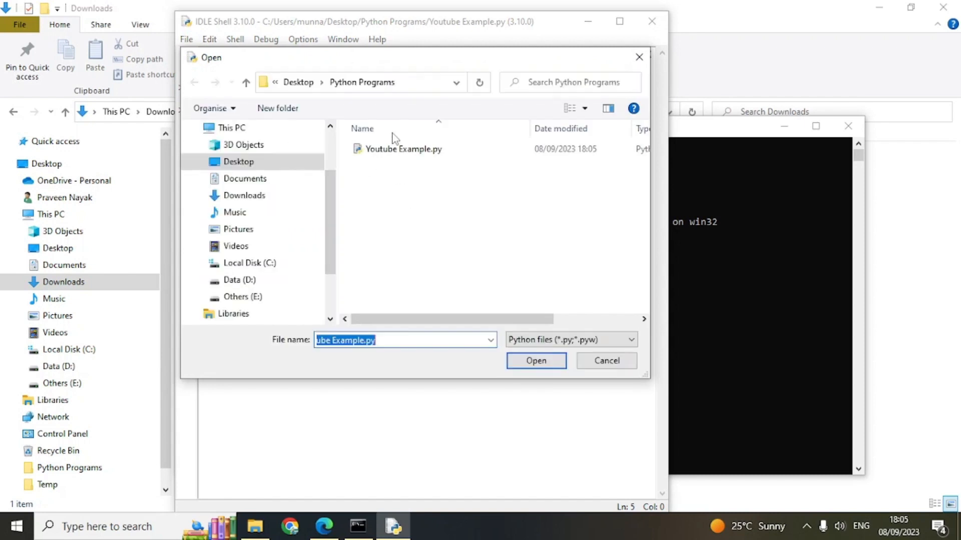